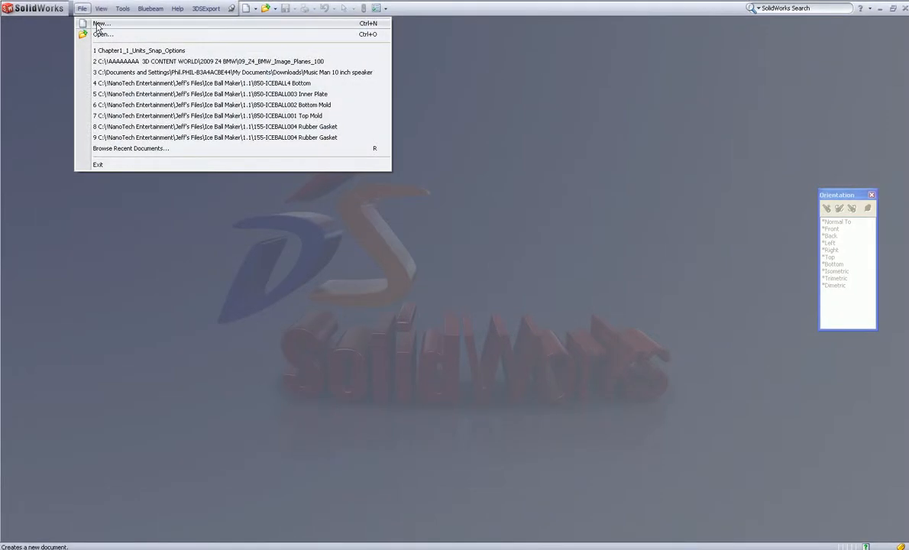
Step: Create a new part document from the Part-Inch template
left_click(101, 22)
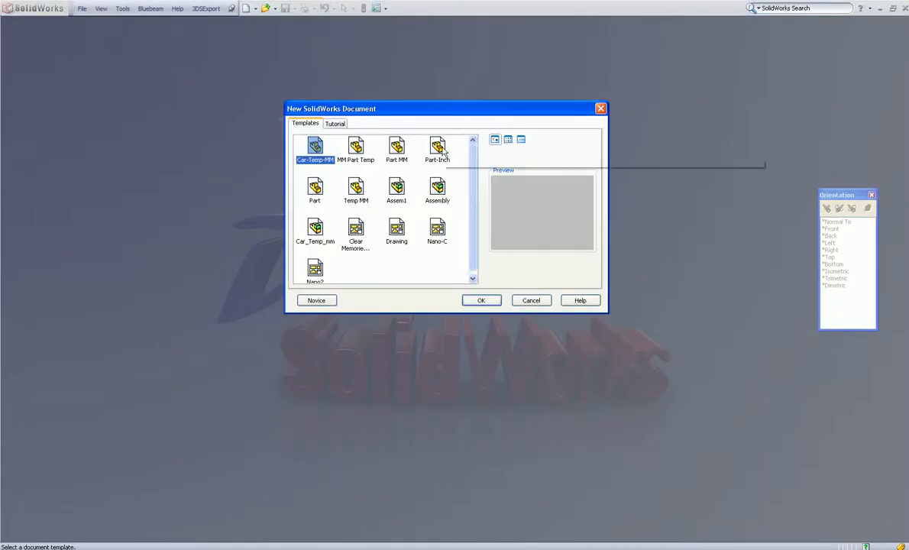
left_click(437, 150)
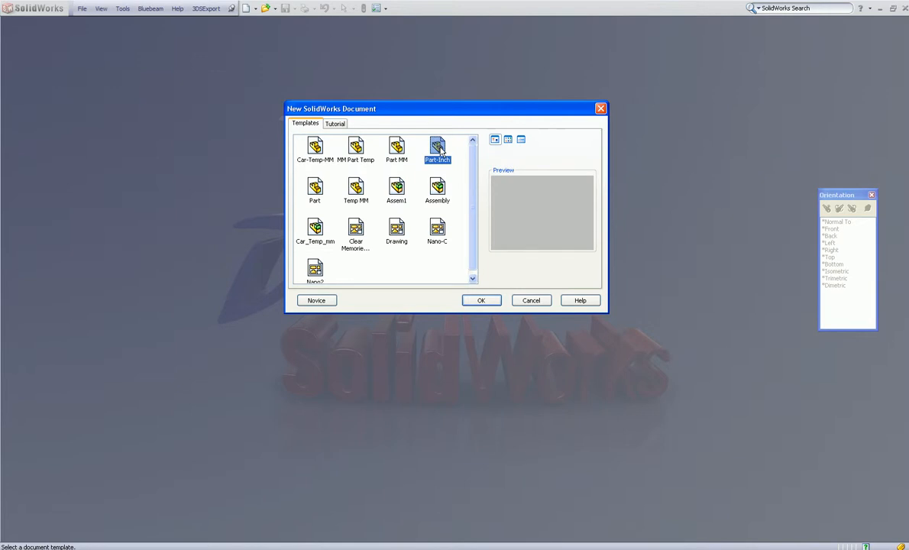
left_click(481, 299)
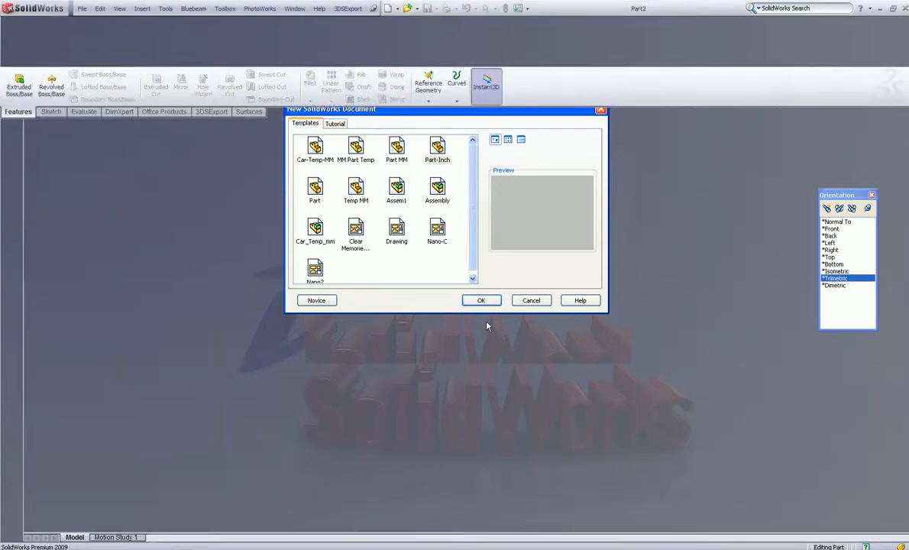
left_click(481, 299)
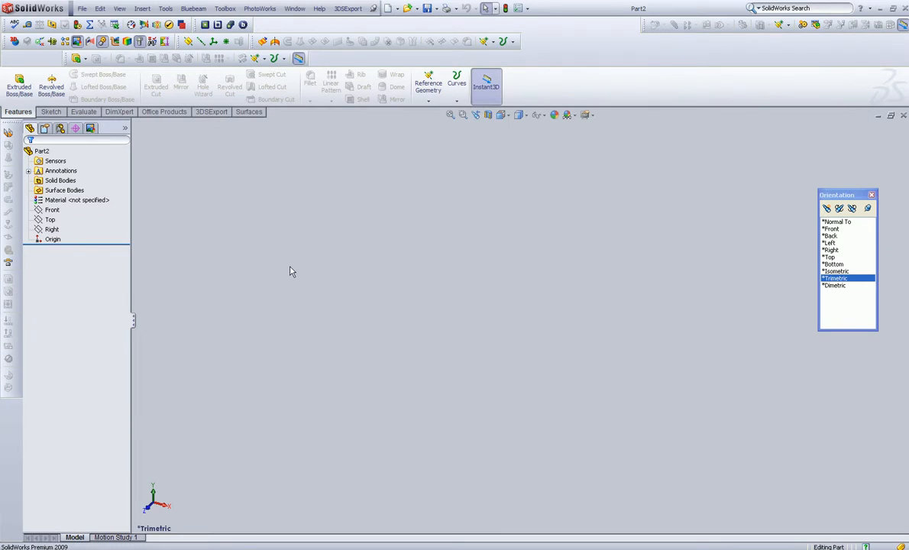
mouse_move(315, 267)
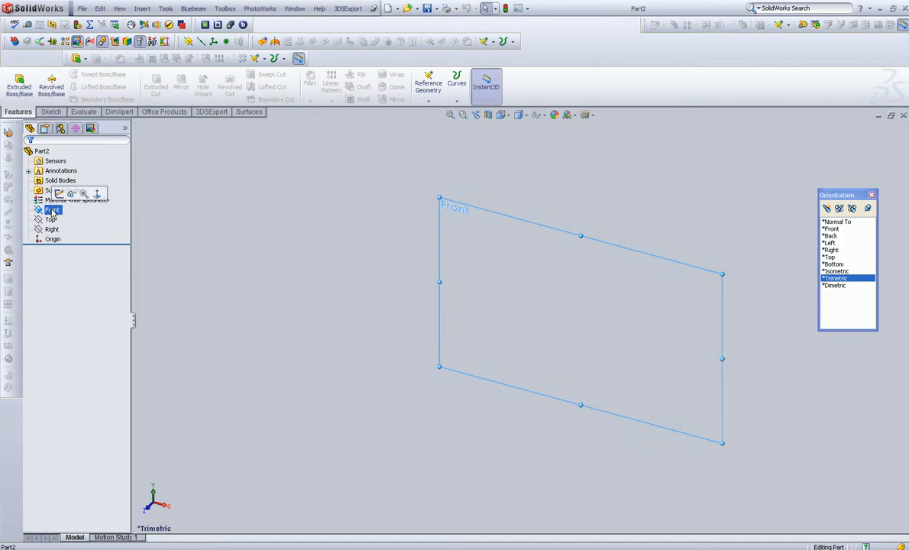
mouse_move(84, 194)
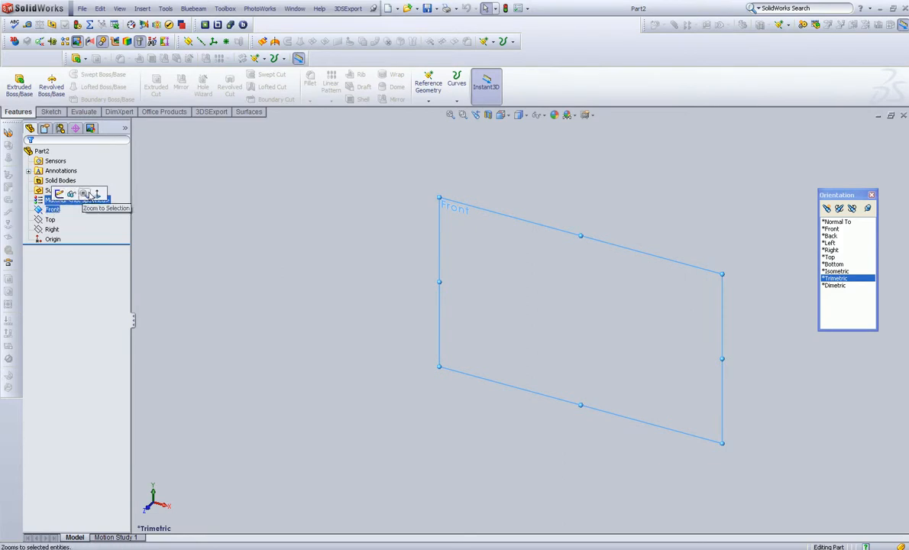
mouse_move(61, 192)
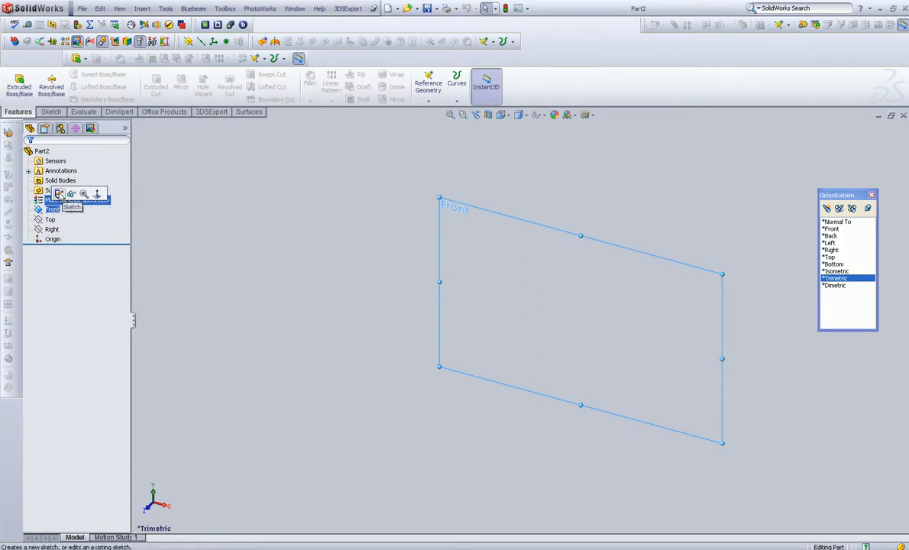
Step: Start Sketch1 on the Front plane from the FeatureManager tree
left_click(59, 194)
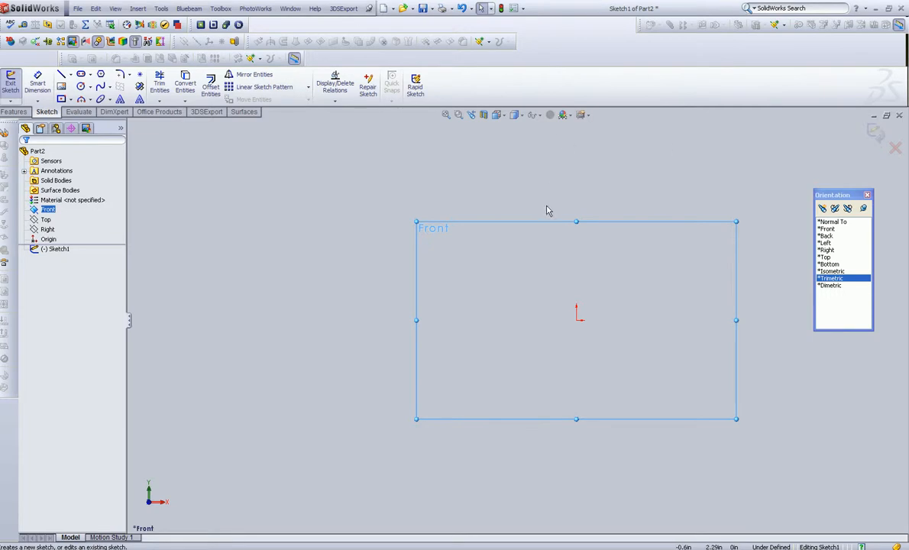
mouse_move(65, 99)
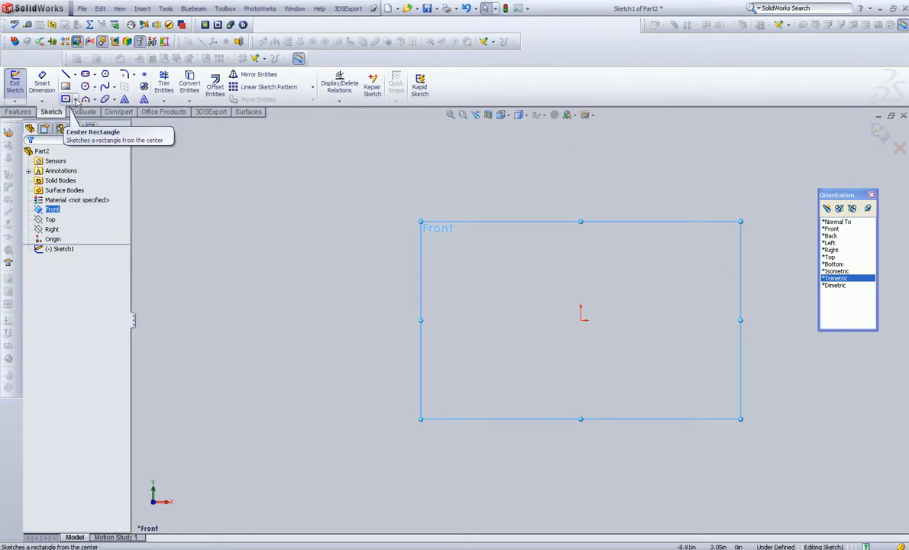
left_click(76, 101)
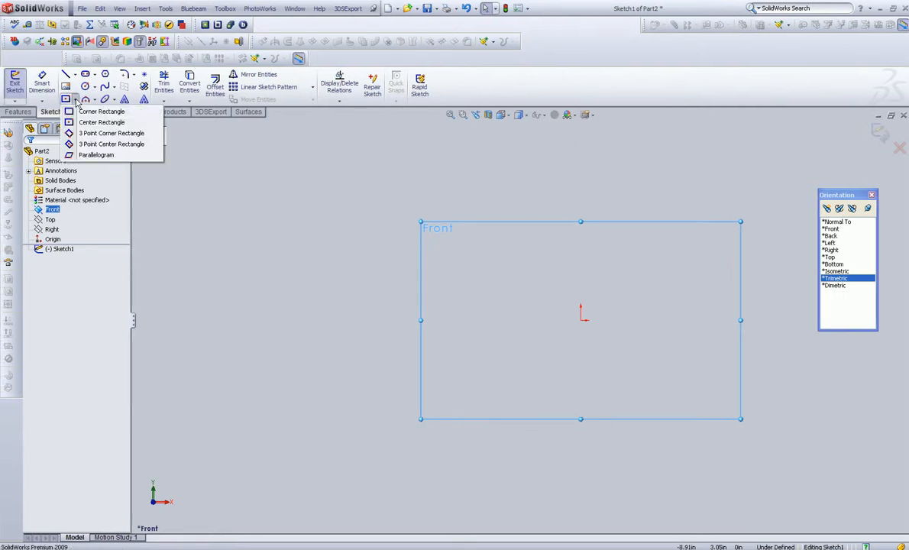
mouse_move(101, 110)
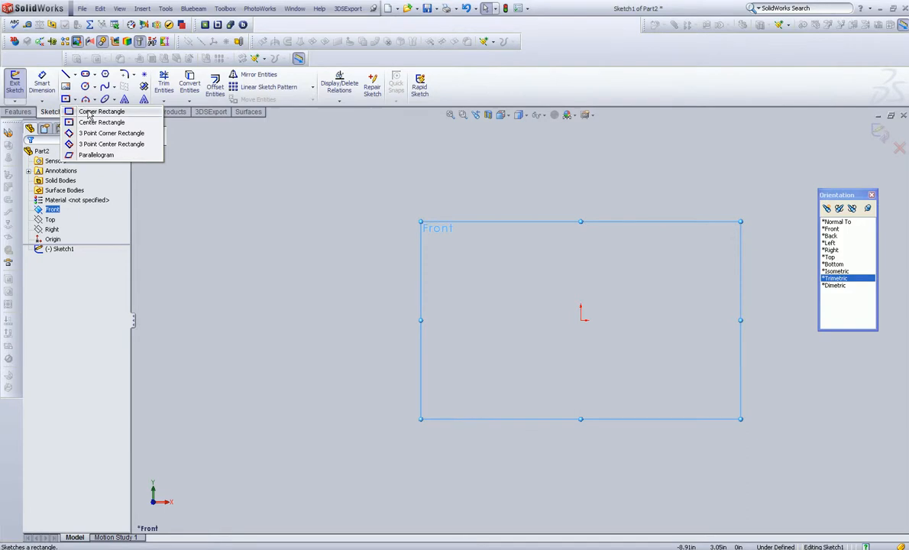
mouse_move(101, 123)
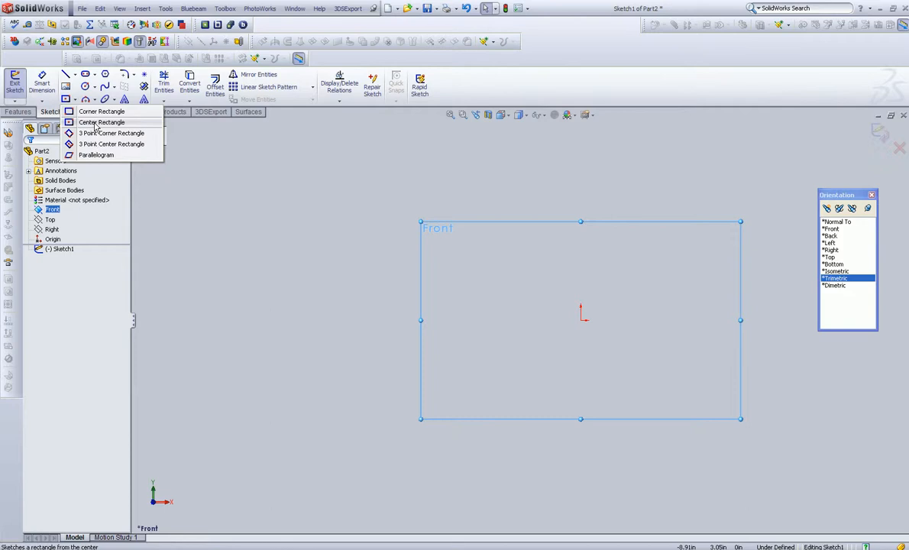
left_click(101, 122)
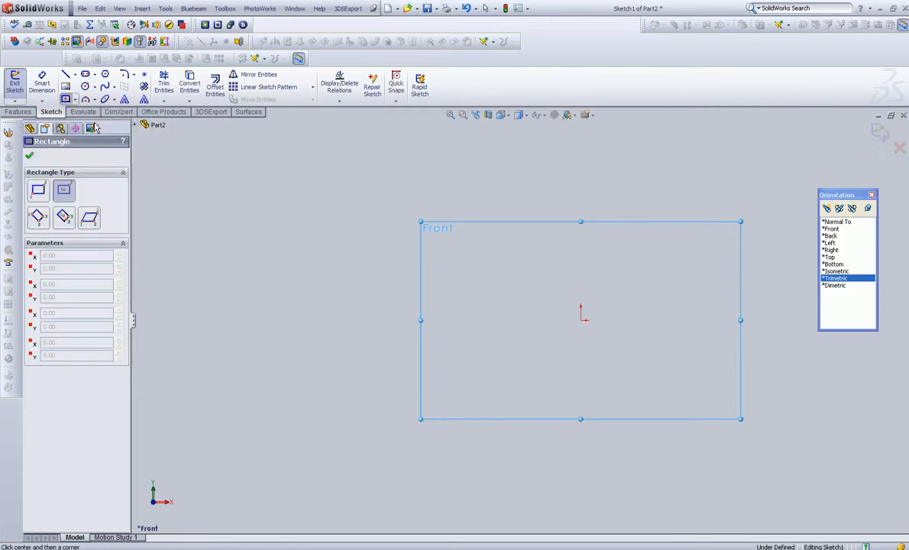
mouse_move(275, 256)
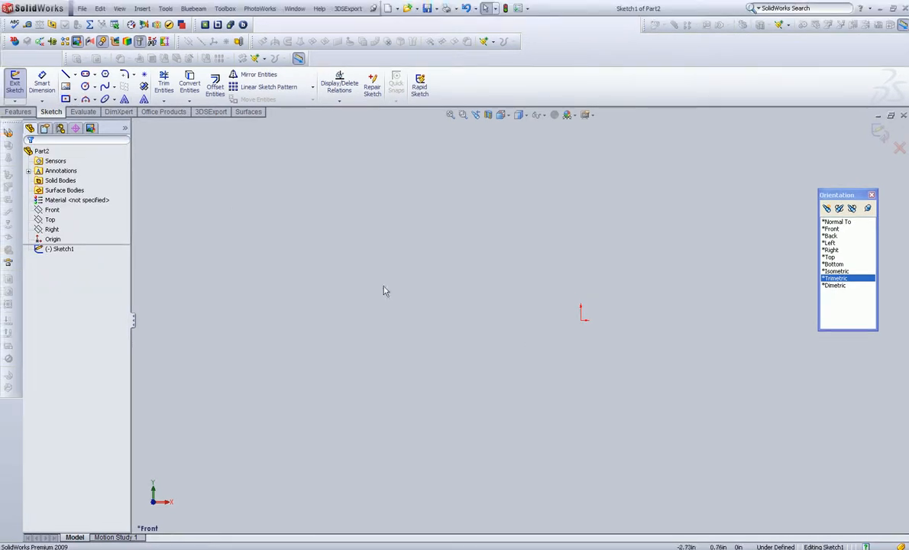
Step: Reopen the empty Sketch1, exit without keeping it, and select the Front plane for a new sketch
left_click(52, 238)
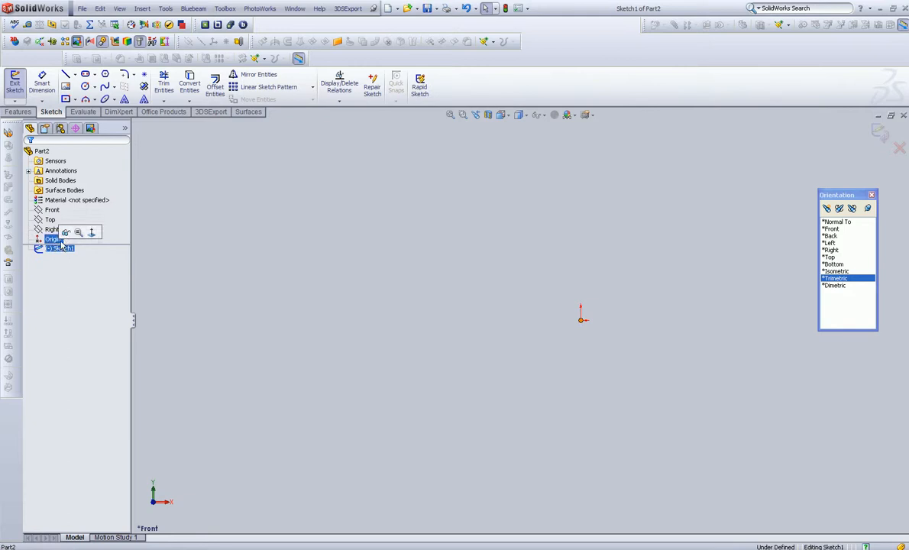
left_click(451, 115)
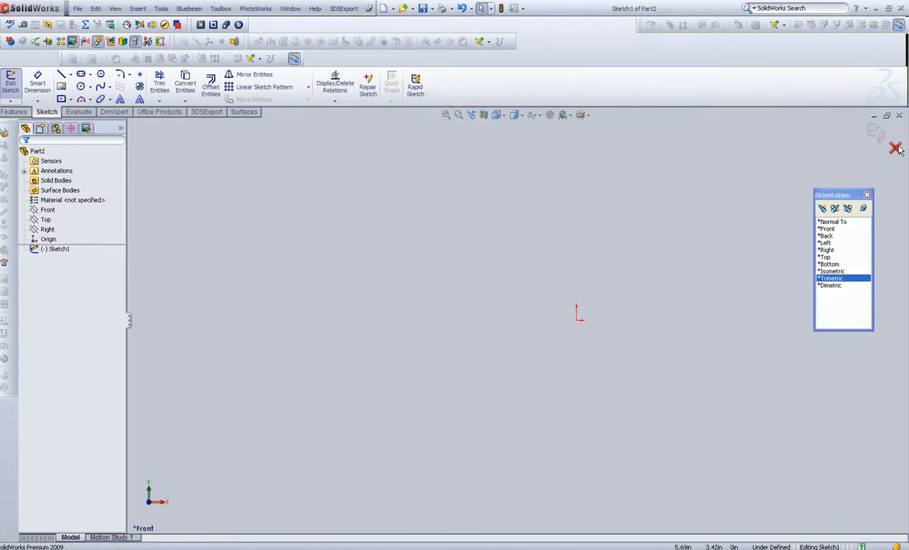
left_click(895, 147)
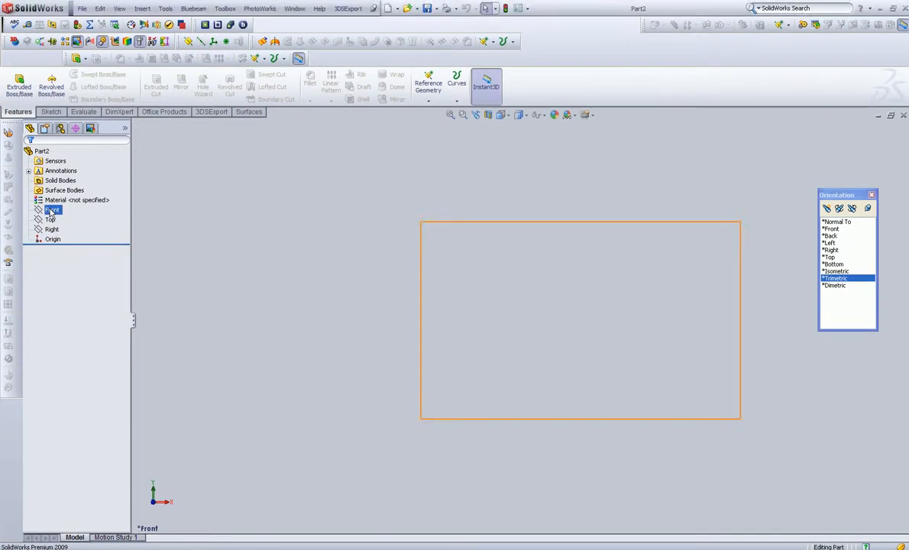
left_click(54, 209)
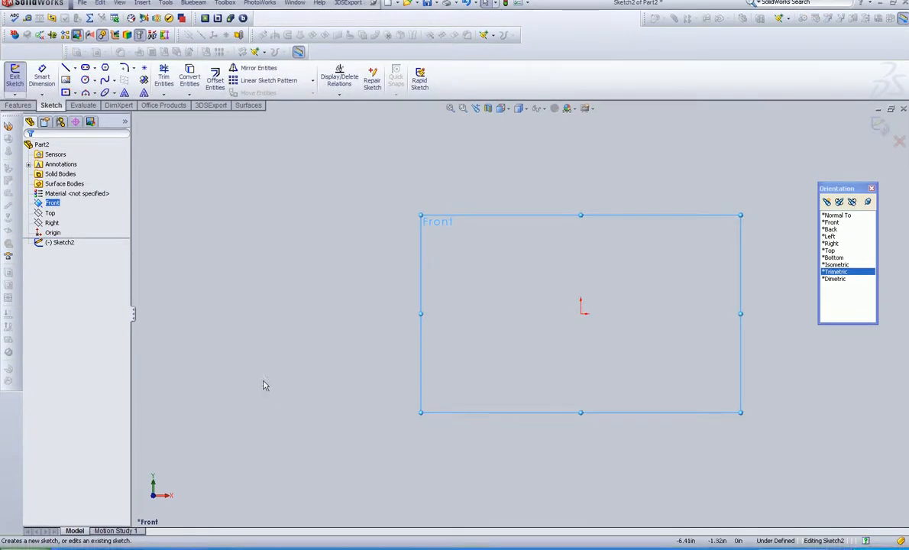
mouse_move(413, 312)
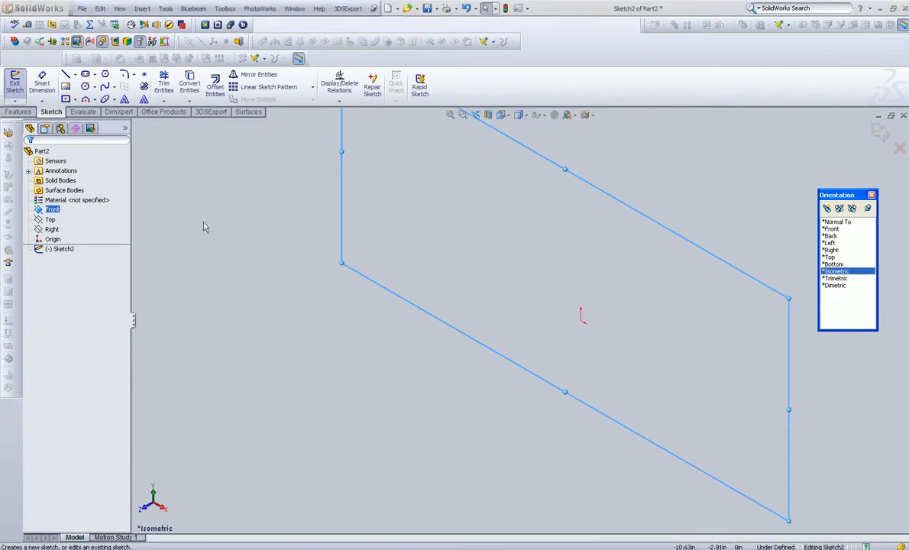
Step: Check the planes in the tree and start Sketch2 viewed normal to the plane
left_click(49, 220)
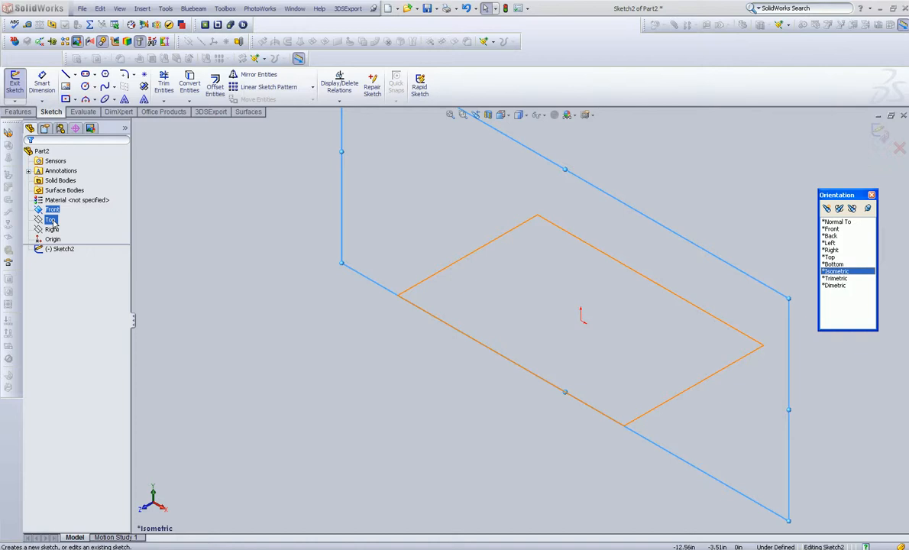
left_click(51, 220)
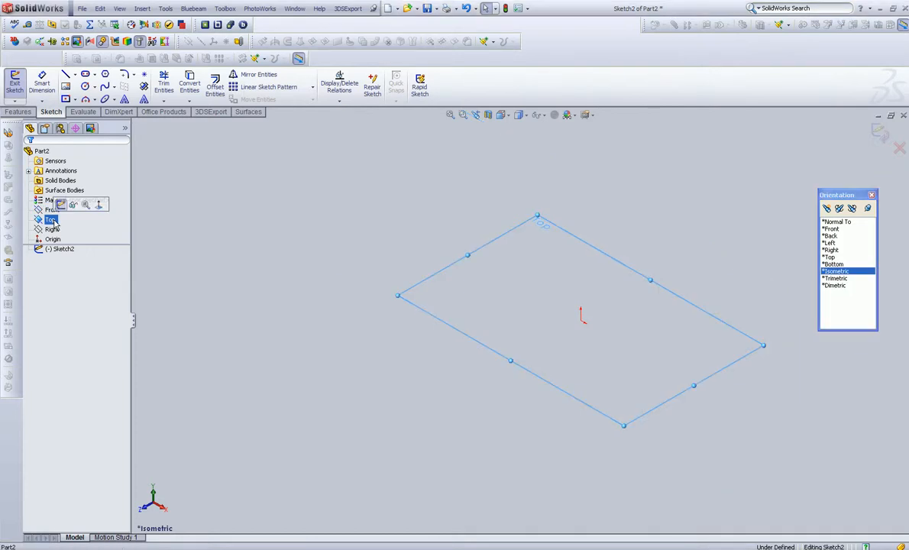
left_click(52, 229)
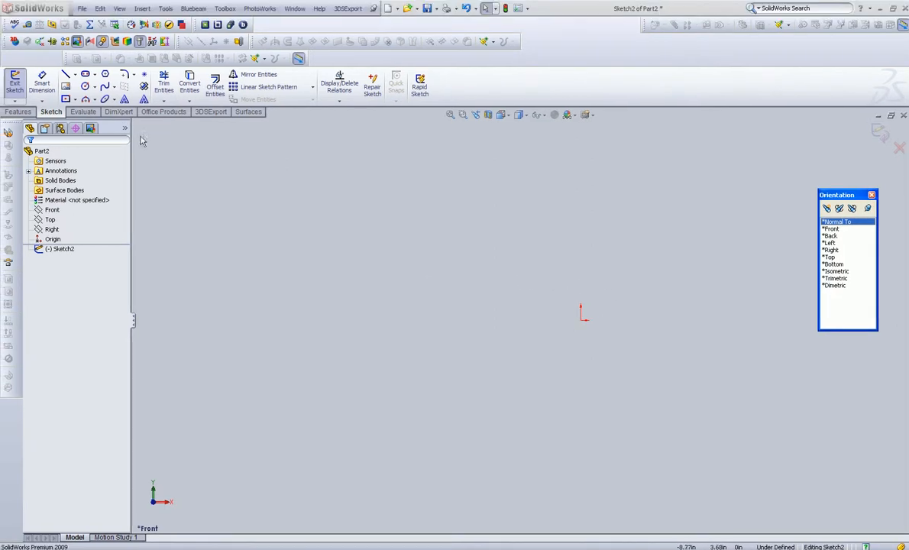
mouse_move(67, 99)
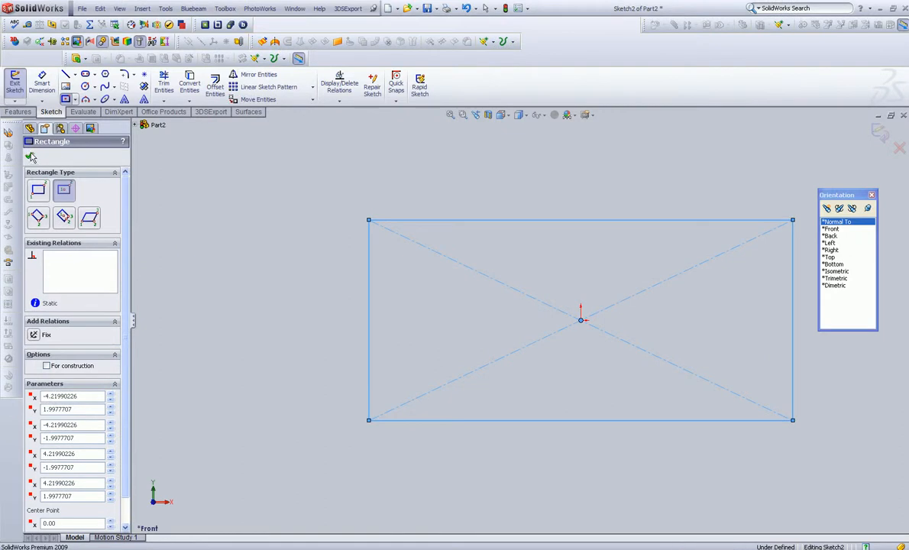
Step: Smart Dimension the centre rectangle to 4.00 tall on the left edge and 9.00 wide on the top edge
left_click(31, 156)
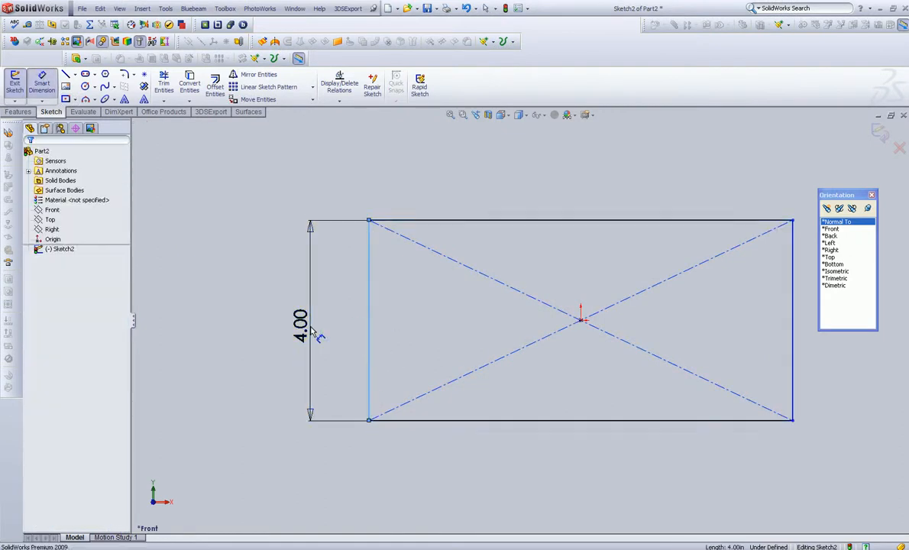
left_click(298, 321)
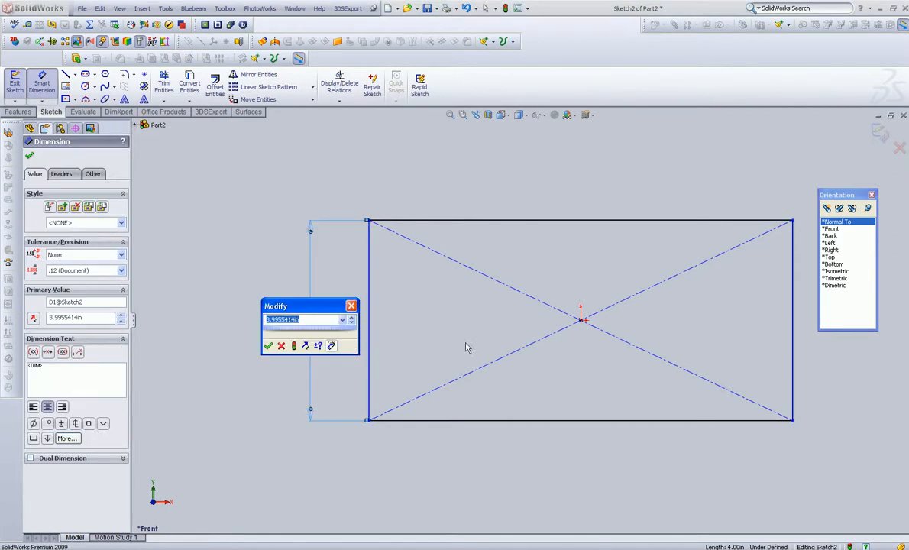
type("4.0")
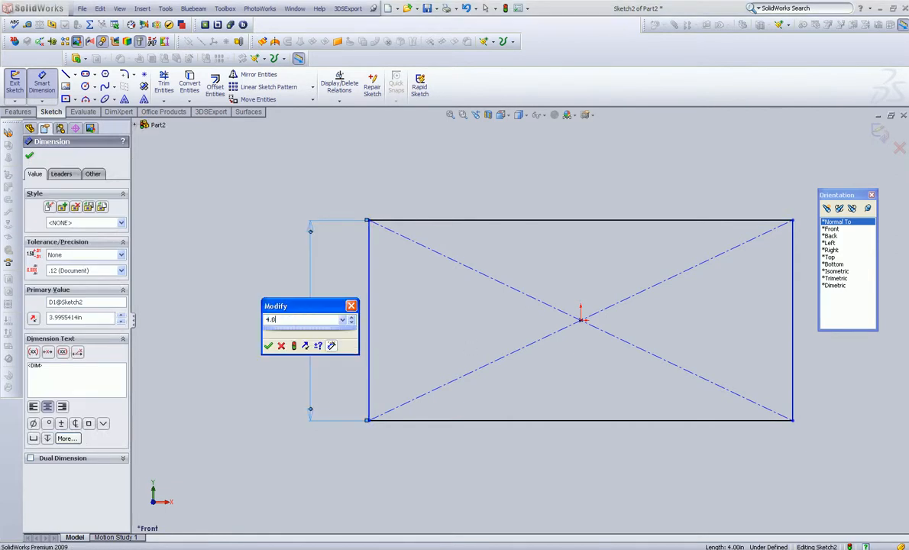
left_click(269, 345)
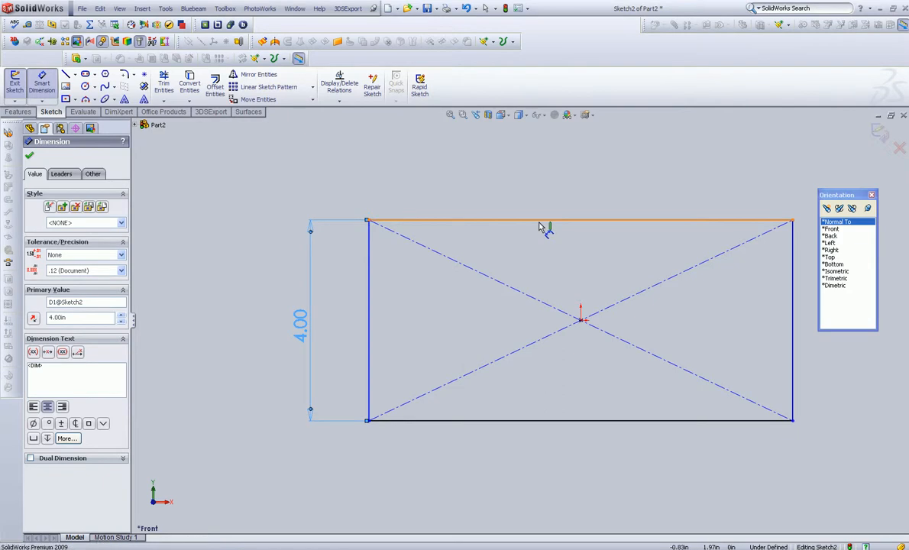
left_click(540, 176)
type("9")
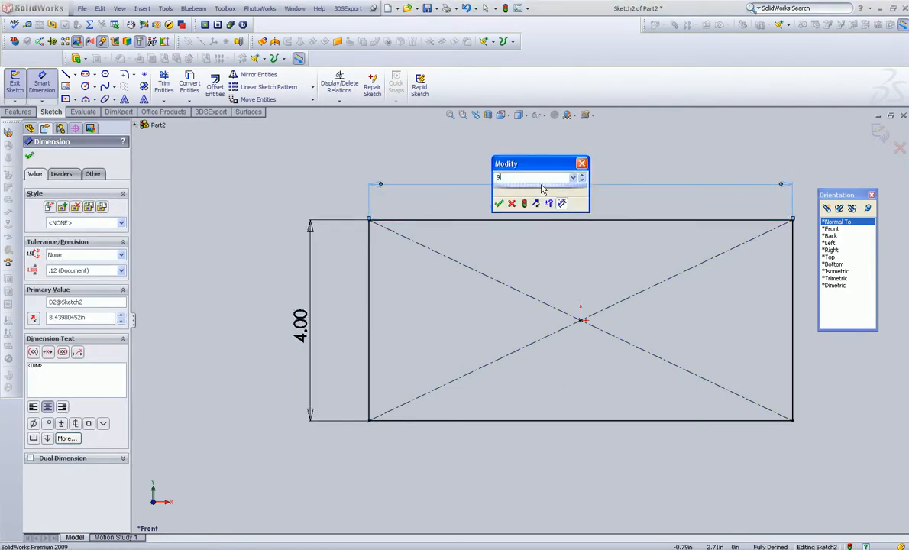
left_click(499, 203)
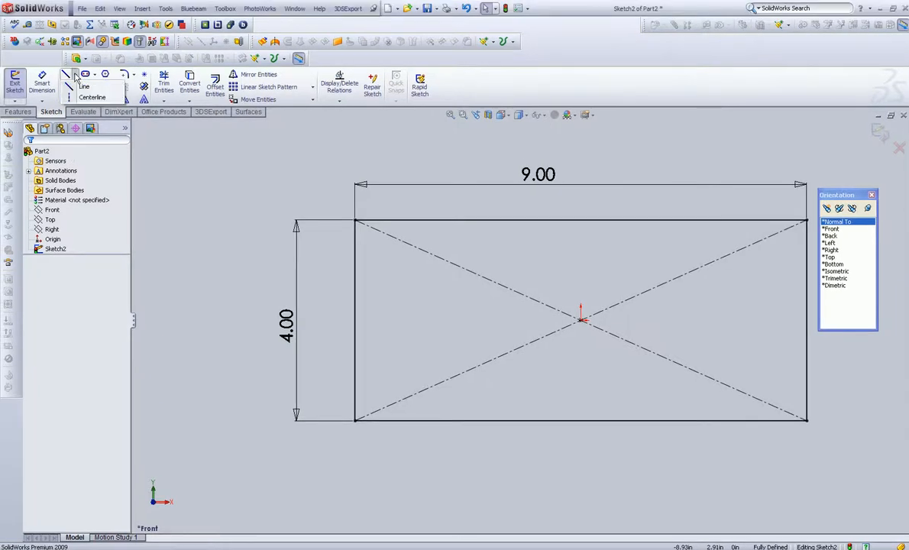
mouse_move(92, 98)
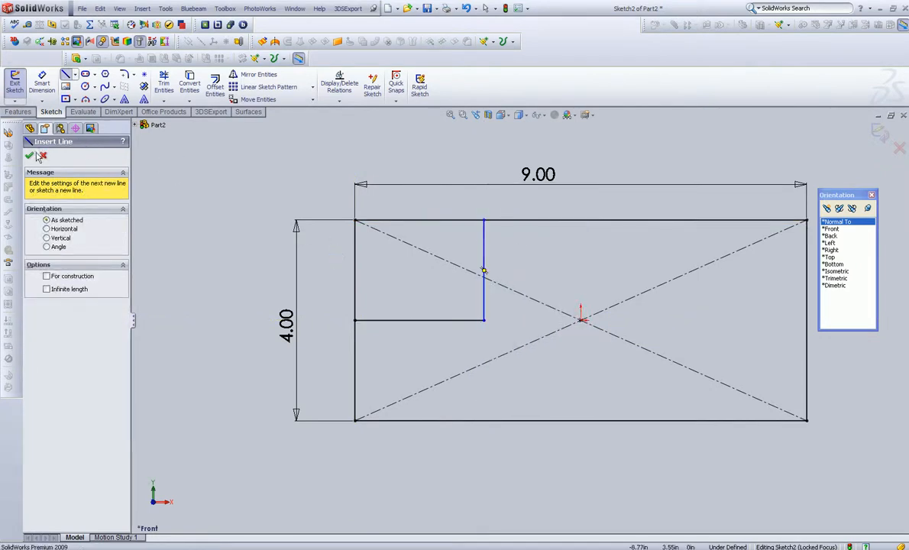
Step: Draw the hole circle centred at the guide lines' intersection and mark the guide lines For construction
left_click(86, 85)
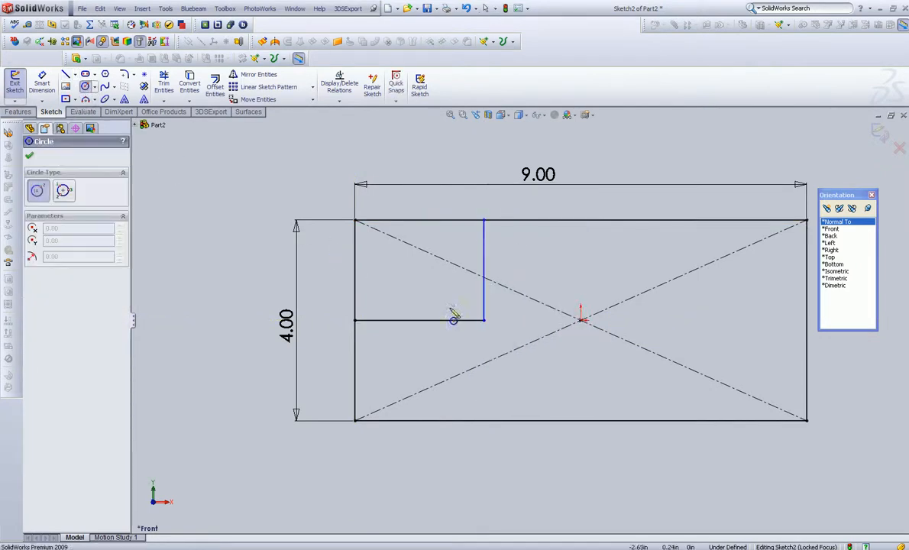
left_click(484, 319)
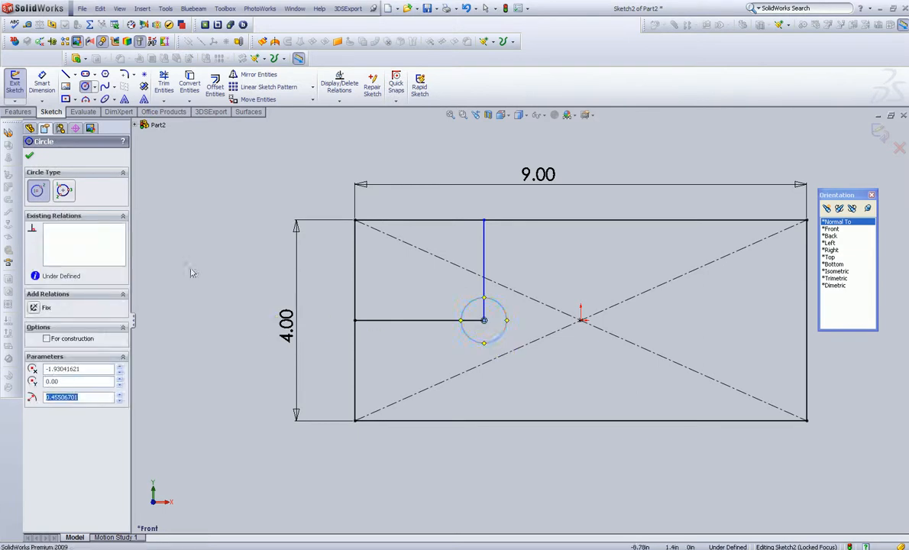
left_click(29, 156)
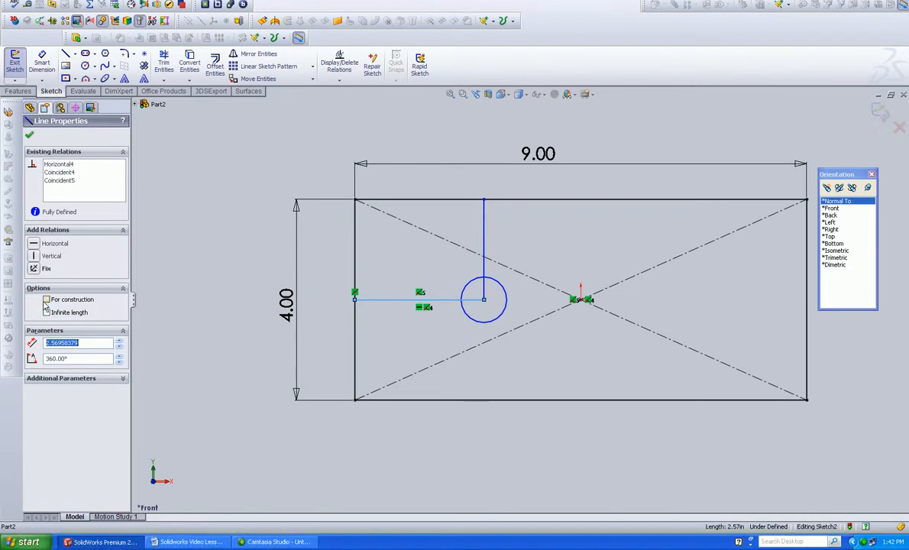
left_click(46, 321)
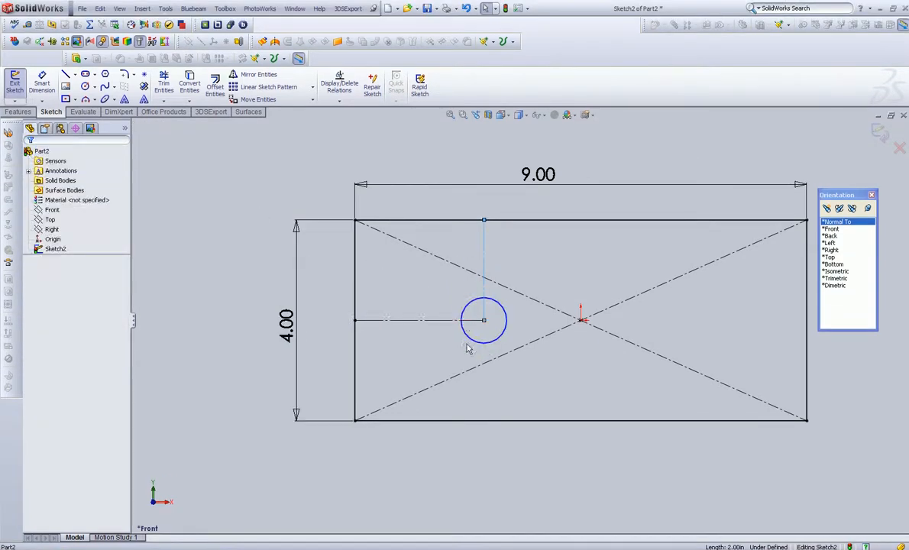
left_click(16, 111)
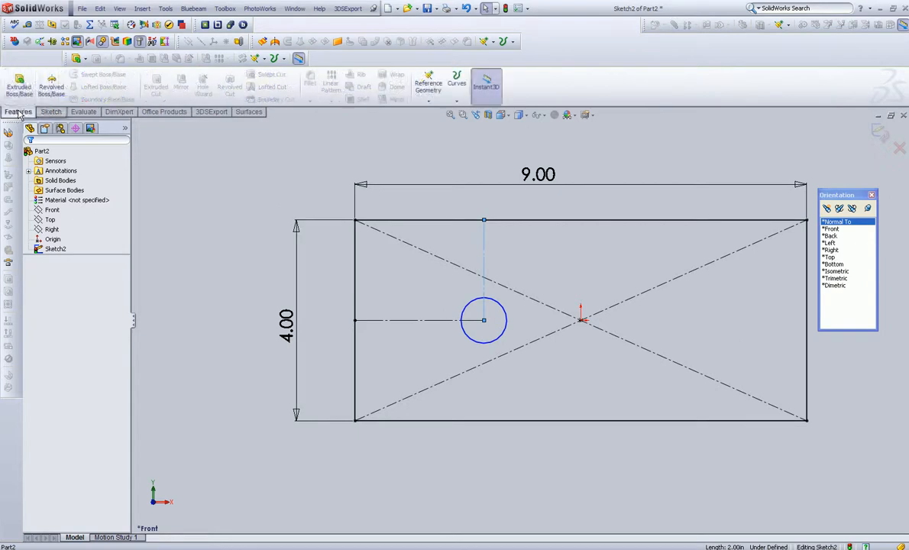
Step: Extruded Boss/Base the sketch into the holed plate, then bring up File > Save As
left_click(18, 83)
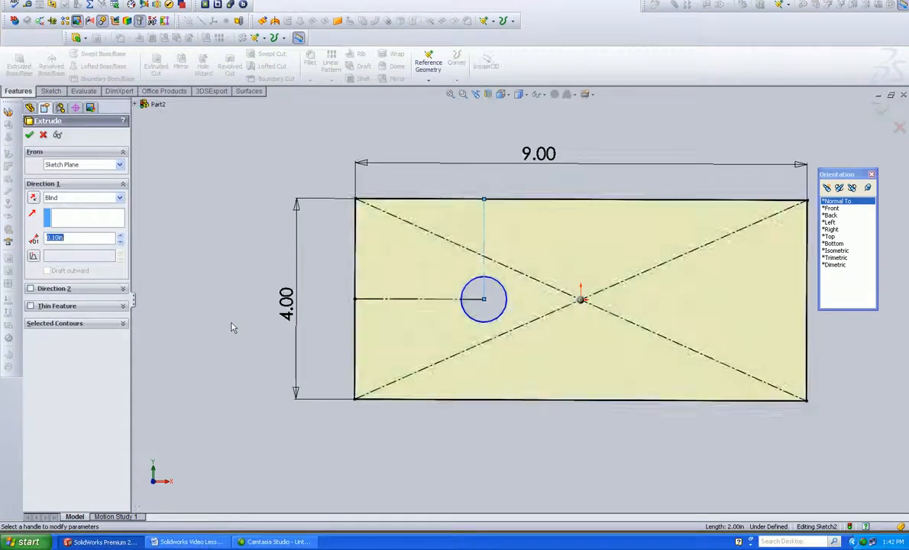
left_click(834, 278)
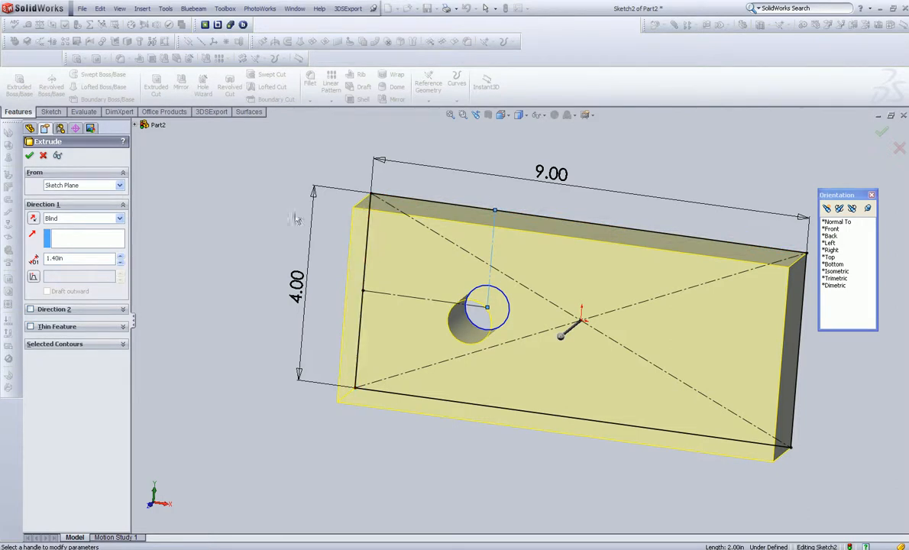
left_click(29, 156)
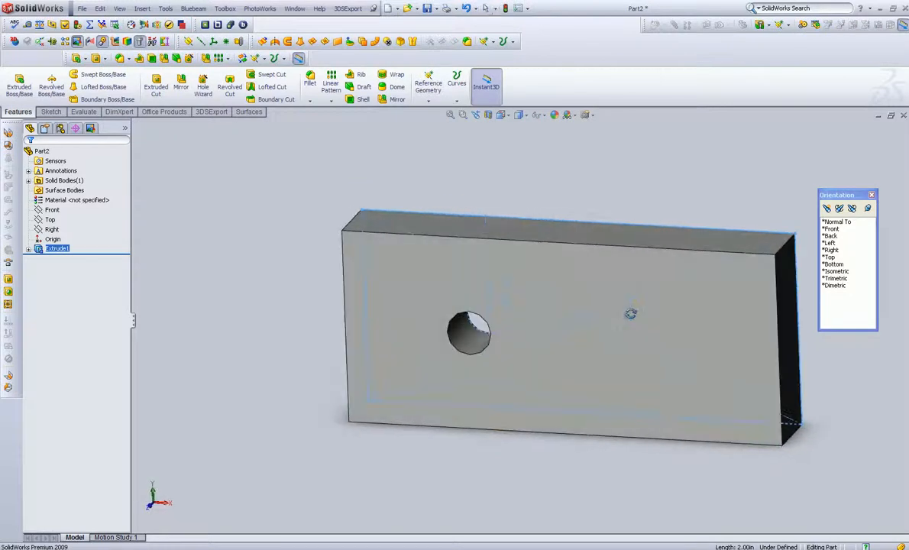
left_click_drag(535, 344, 550, 305)
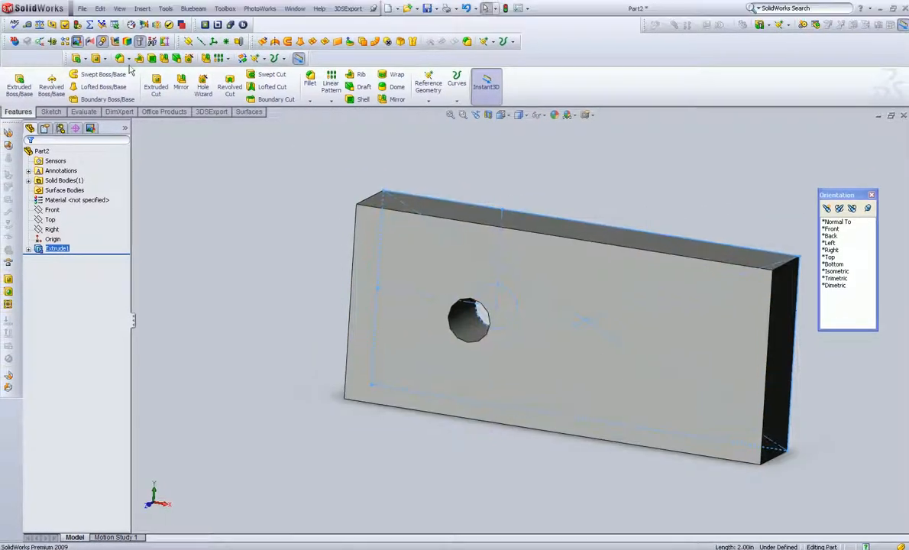
left_click(82, 9)
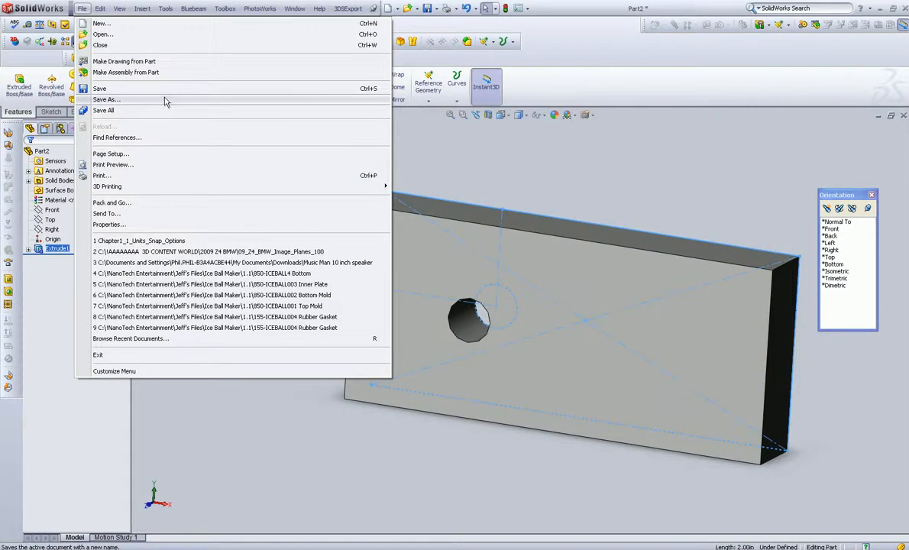